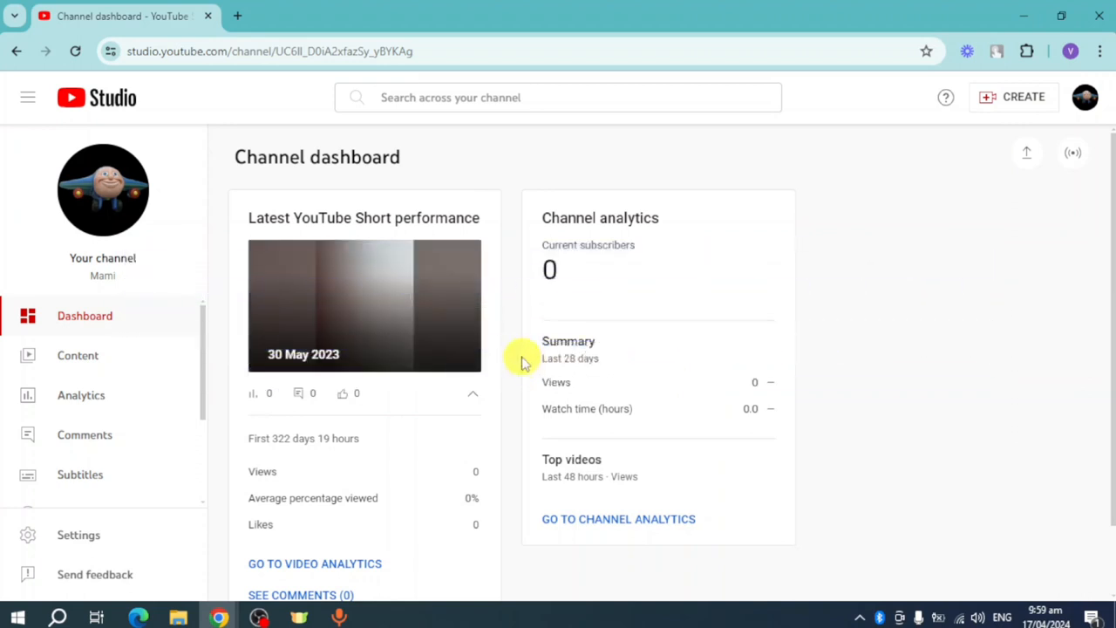
{"action": "mouse_move", "coordinate": [844, 358]}
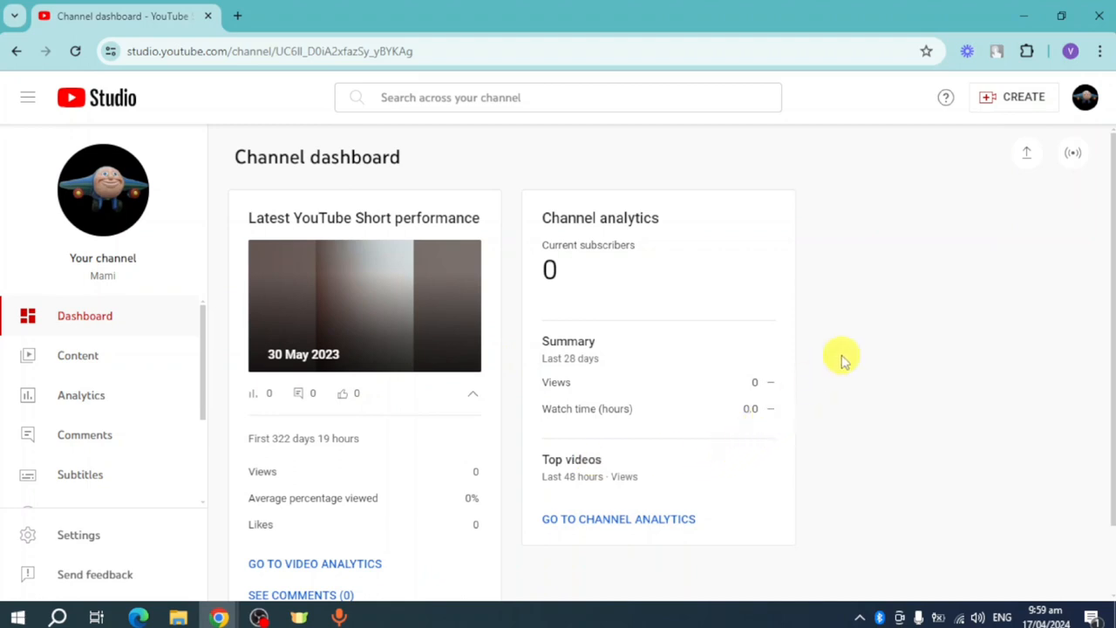
{"action": "mouse_move", "coordinate": [273, 116]}
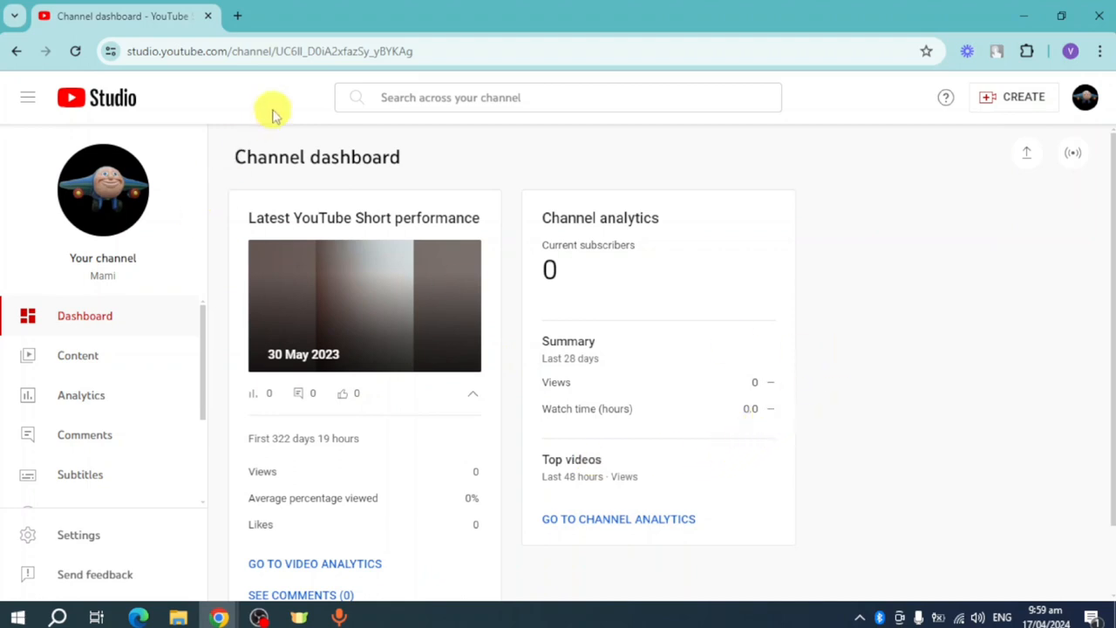
{"action": "mouse_move", "coordinate": [122, 97]}
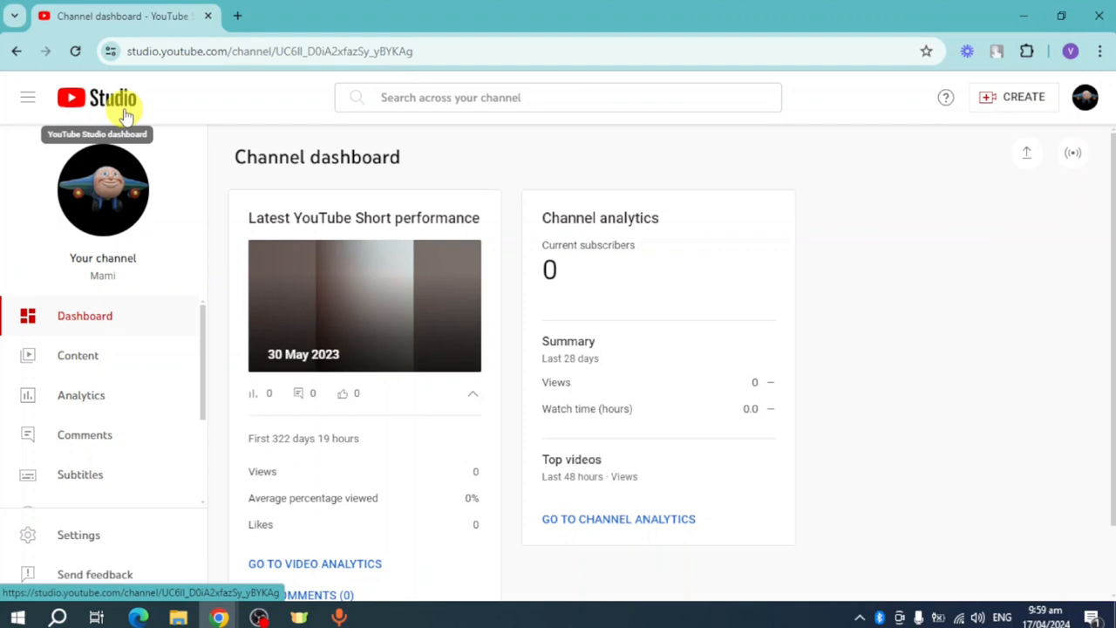
{"action": "mouse_move", "coordinate": [148, 70]}
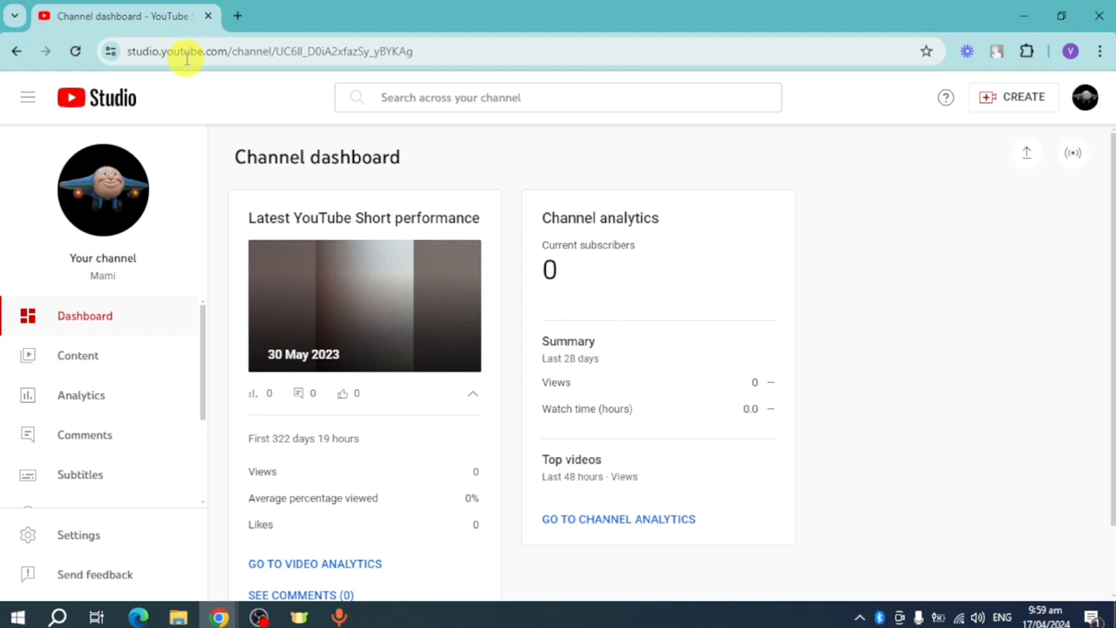
{"action": "mouse_move", "coordinate": [628, 288]}
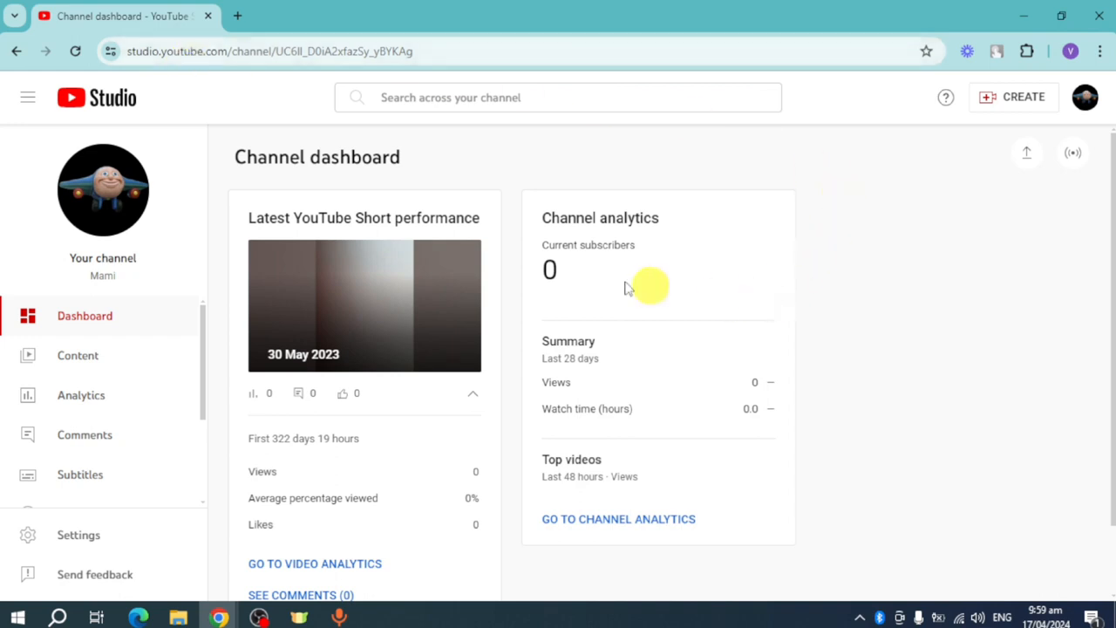
{"action": "mouse_move", "coordinate": [715, 320]}
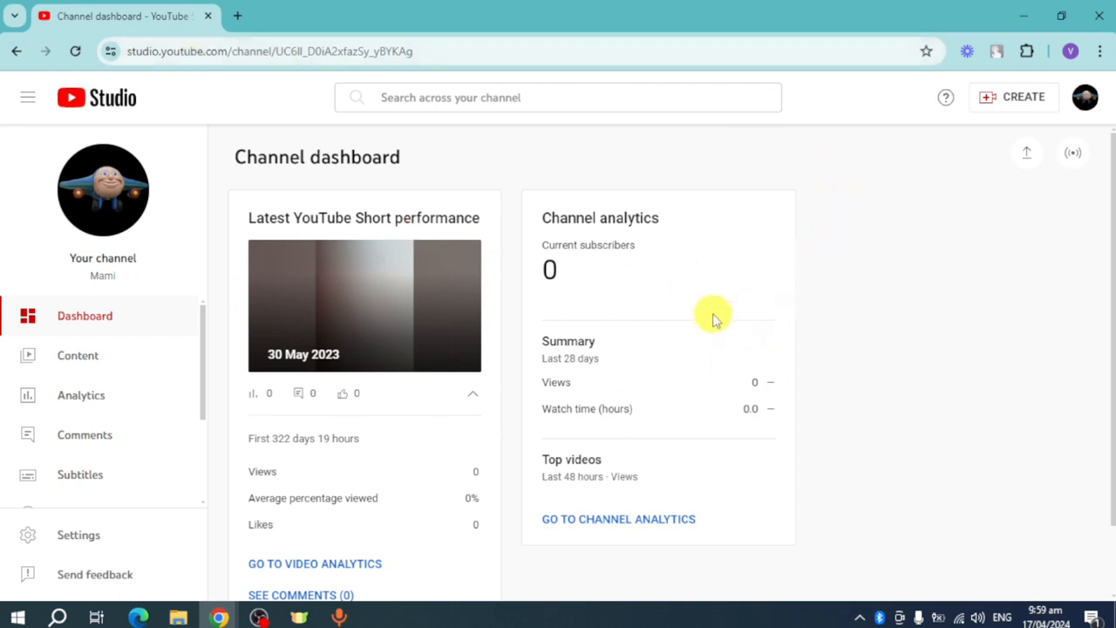
{"action": "mouse_move", "coordinate": [381, 315]}
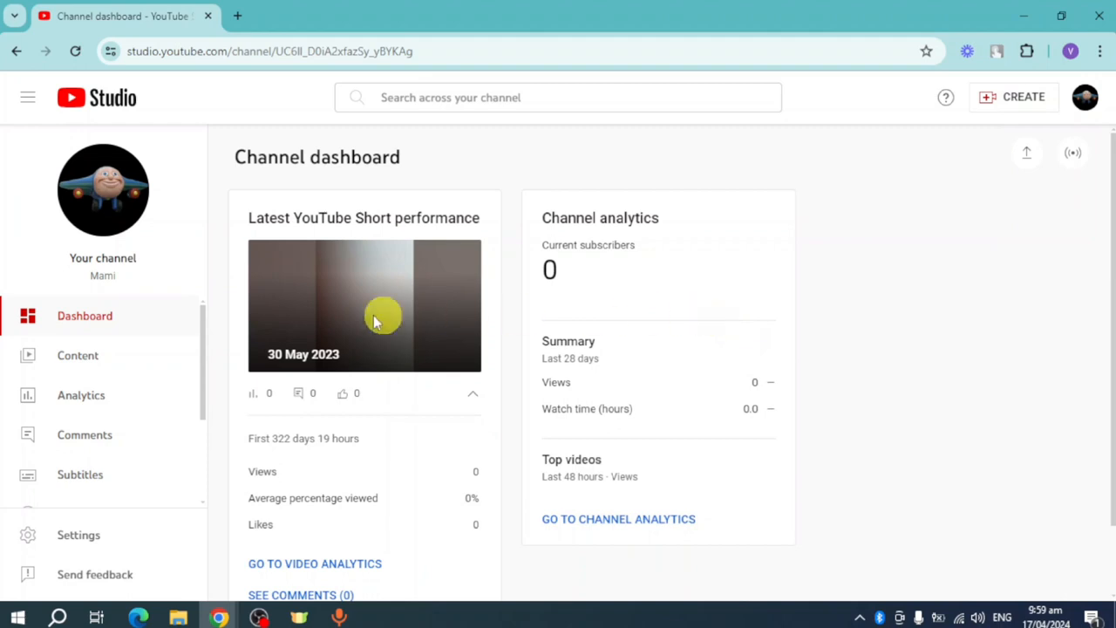
Open the Content page and scroll through the channel's five uploaded videos.
{"action": "left_click", "coordinate": [77, 355]}
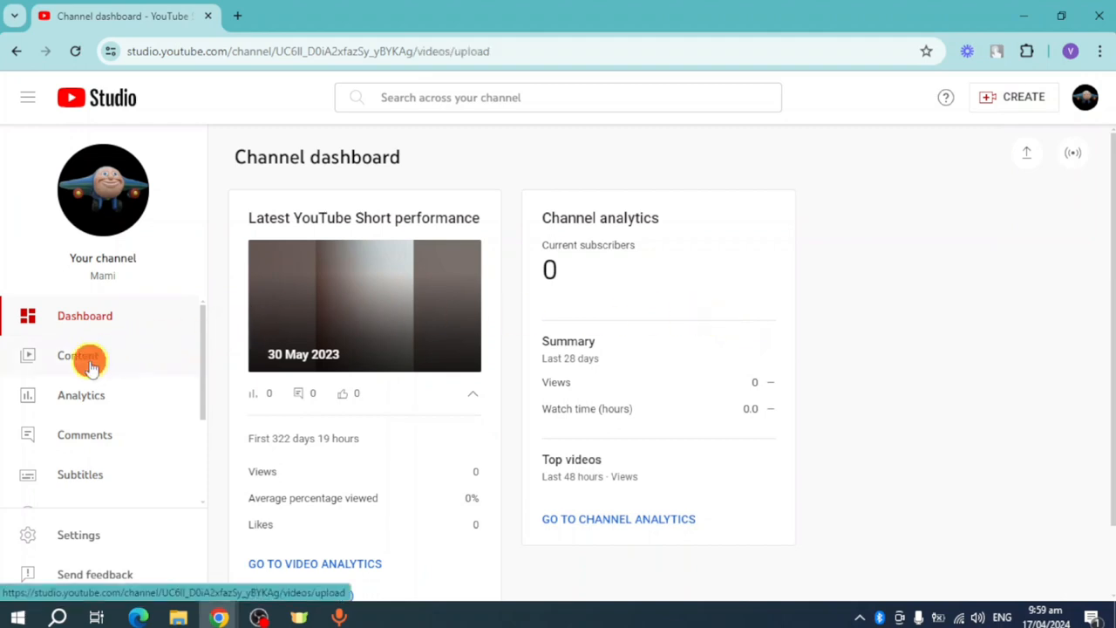
{"action": "left_click", "coordinate": [77, 355]}
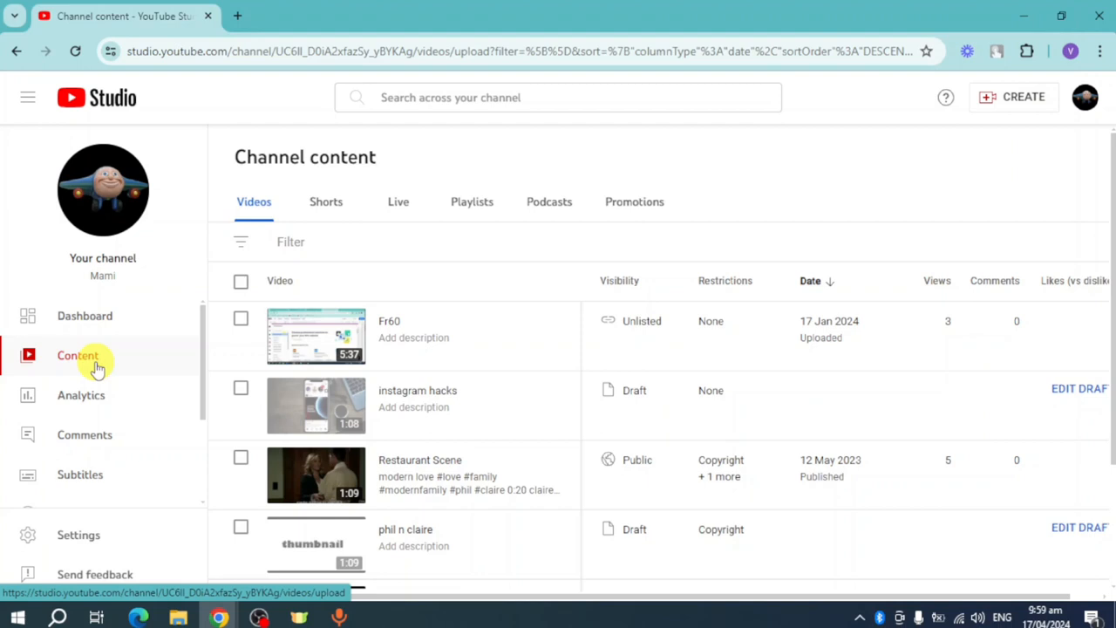
{"action": "scroll", "scroll_direction": "down", "scroll_amount": 3}
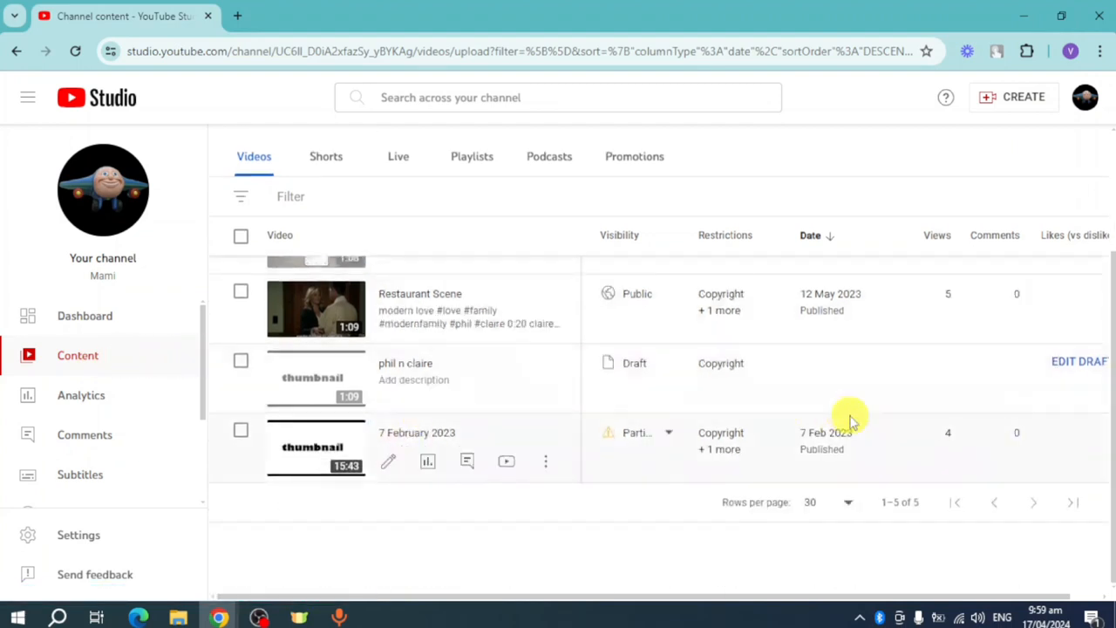
{"action": "scroll", "scroll_direction": "up", "scroll_amount": 3}
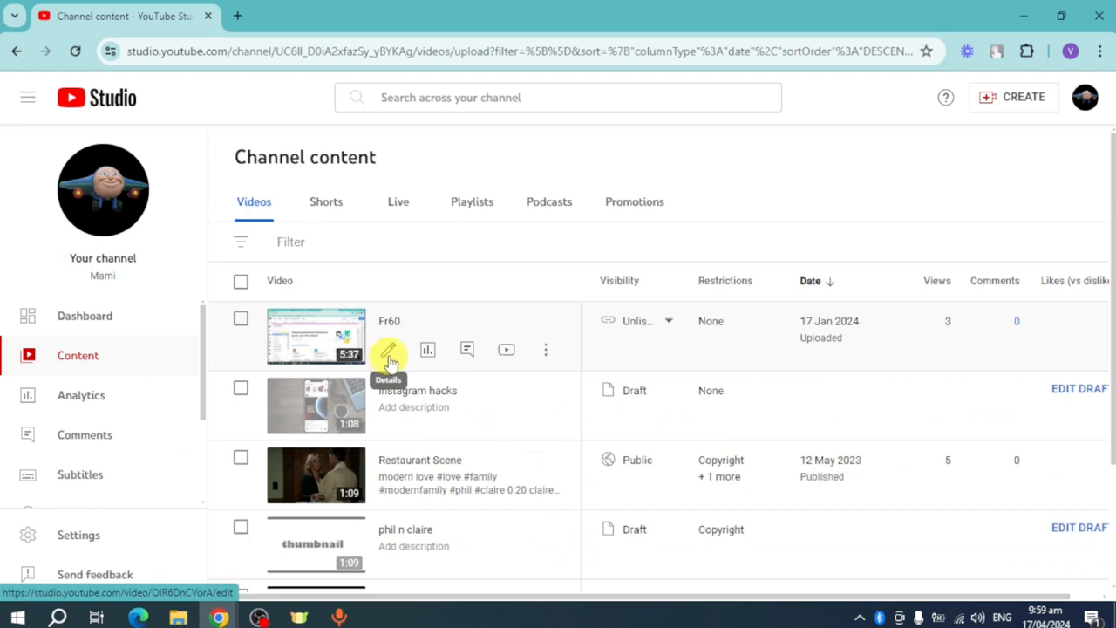
Open Video details for Fr60, showing its title, thumbnails and Unlisted visibility.
{"action": "left_click", "coordinate": [388, 349]}
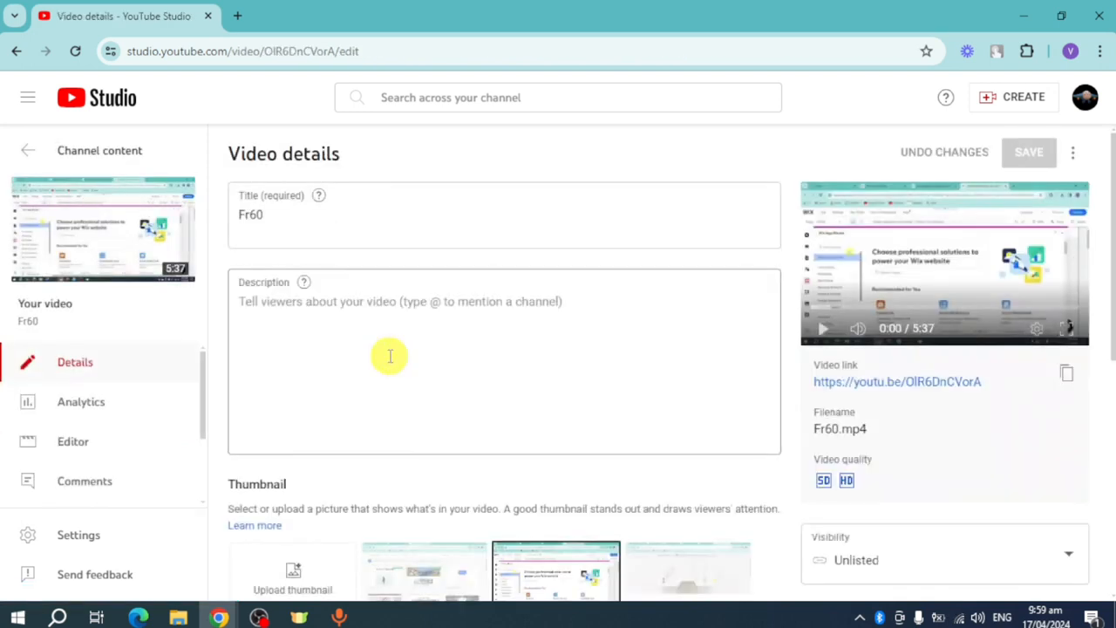
{"action": "mouse_move", "coordinate": [402, 334]}
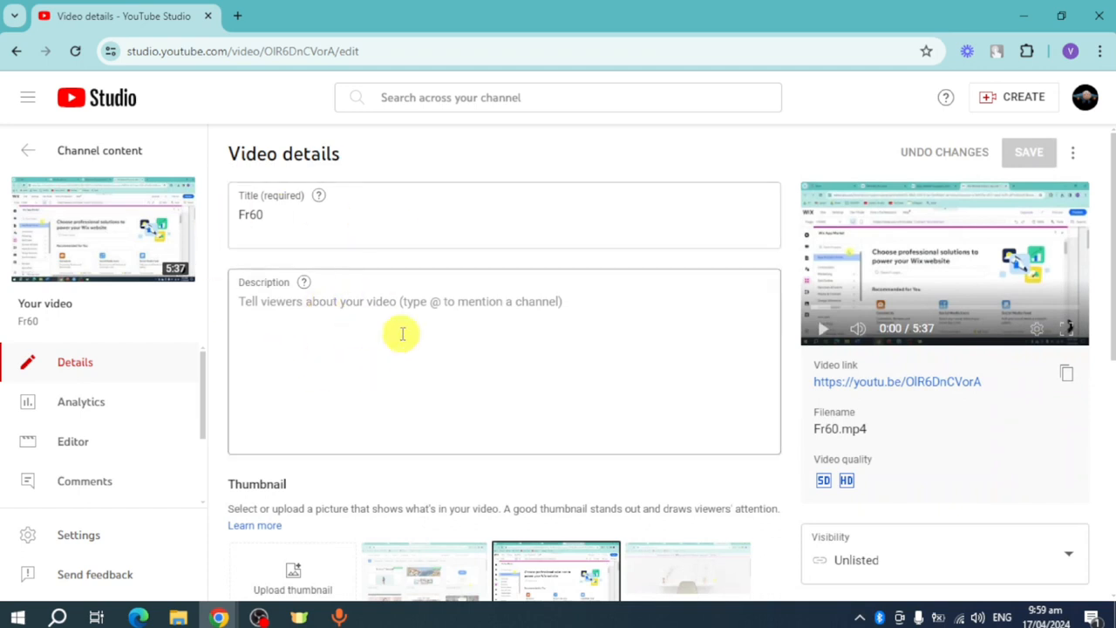
{"action": "mouse_move", "coordinate": [190, 419]}
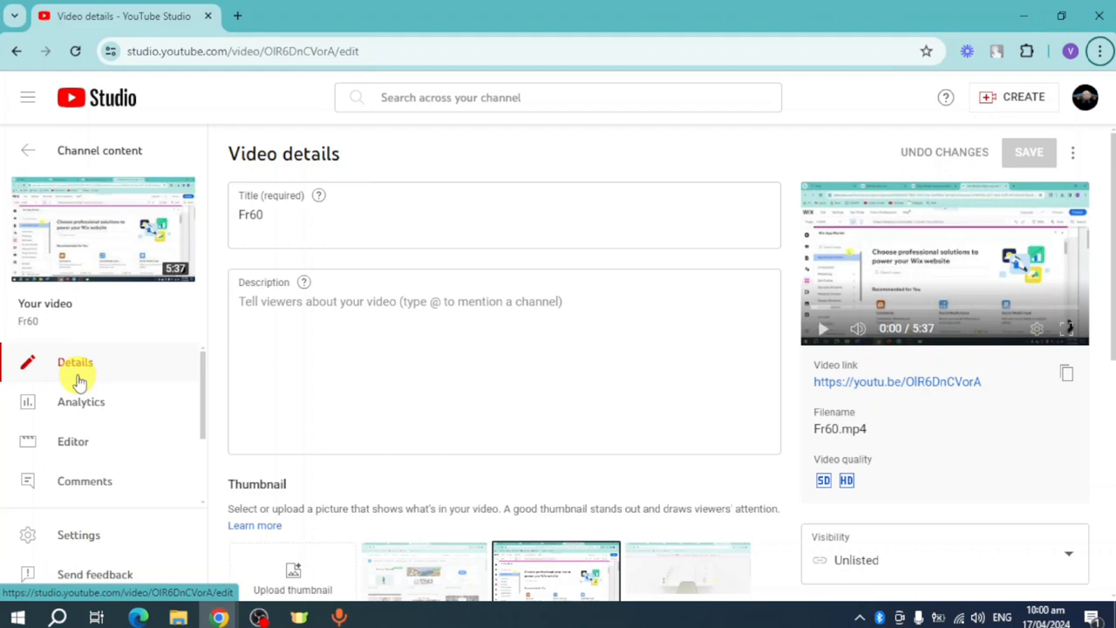
{"action": "mouse_move", "coordinate": [141, 434]}
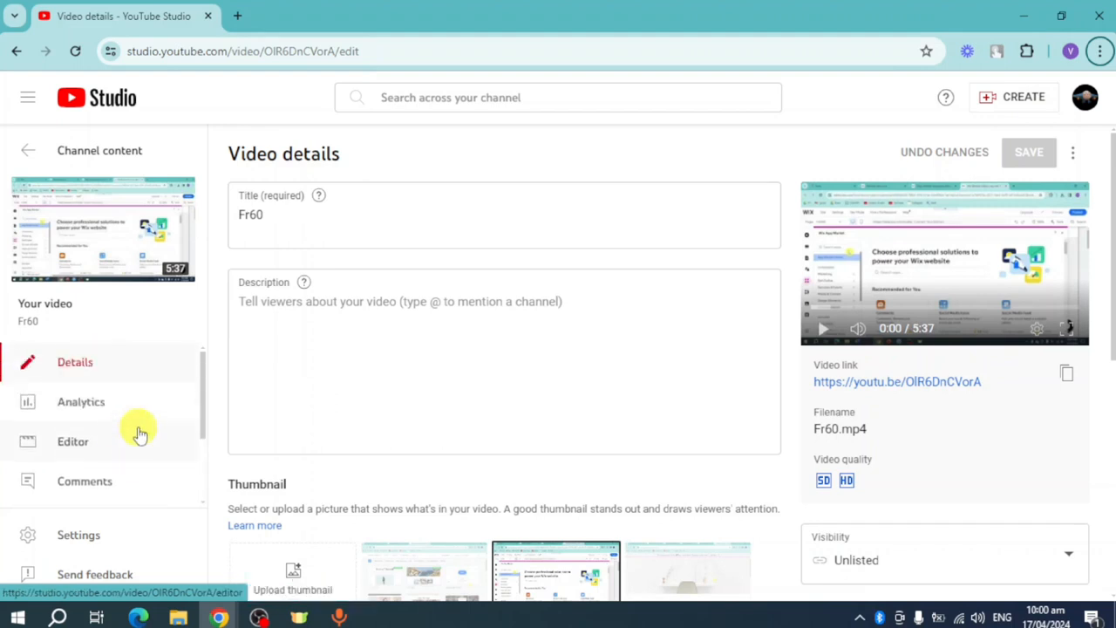
Open Fr60 in the video editor and drag the playhead to about 1:01:19.
{"action": "left_click", "coordinate": [73, 441]}
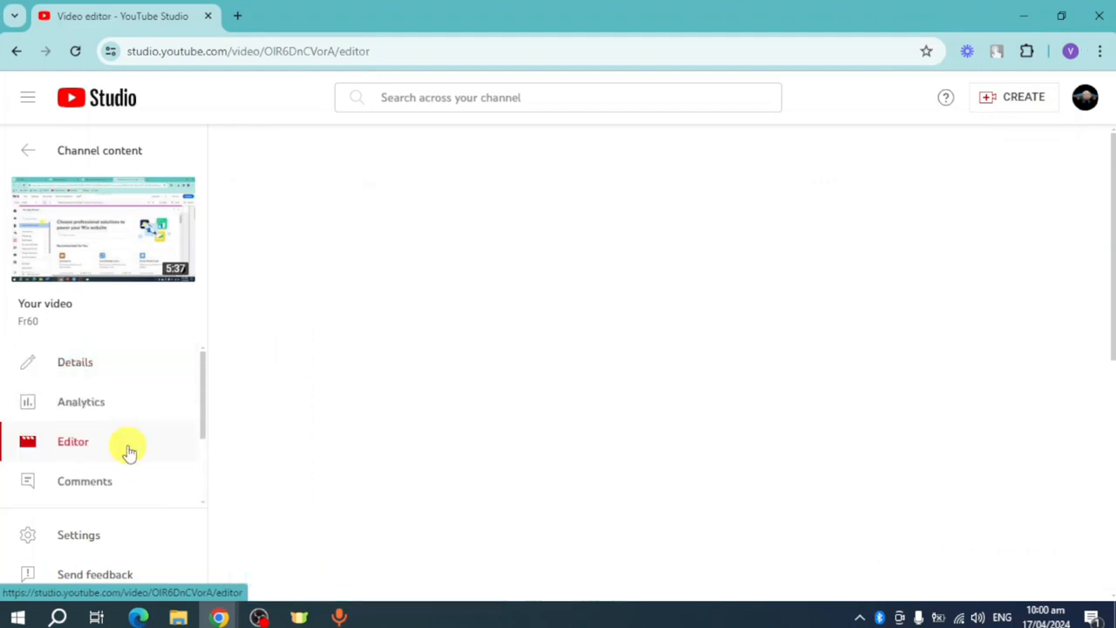
{"action": "left_click", "coordinate": [74, 442]}
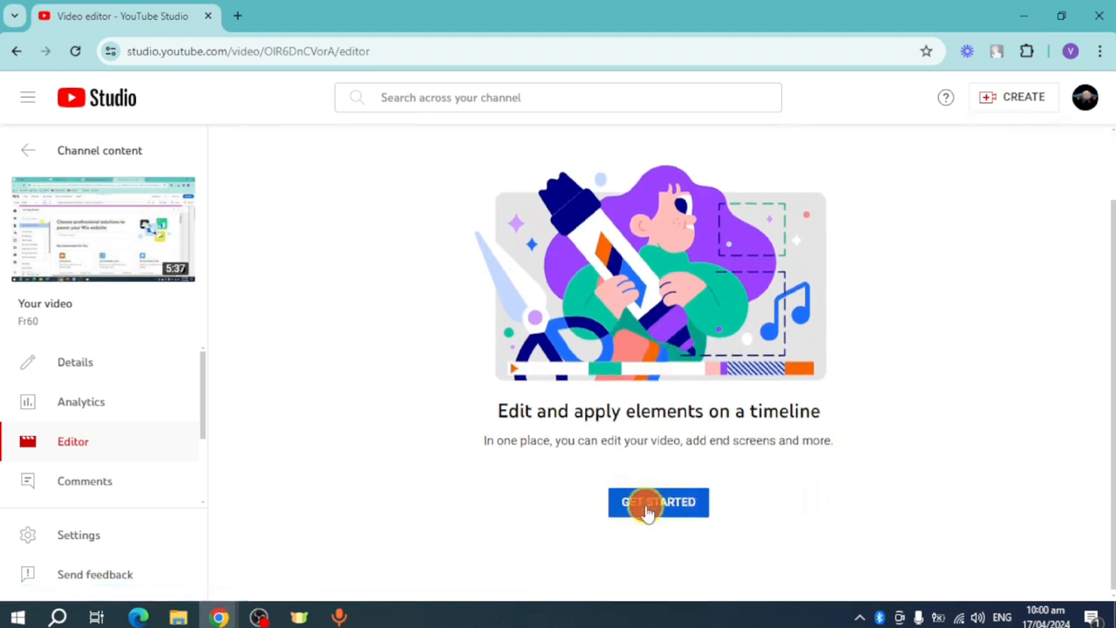
{"action": "left_click", "coordinate": [658, 502]}
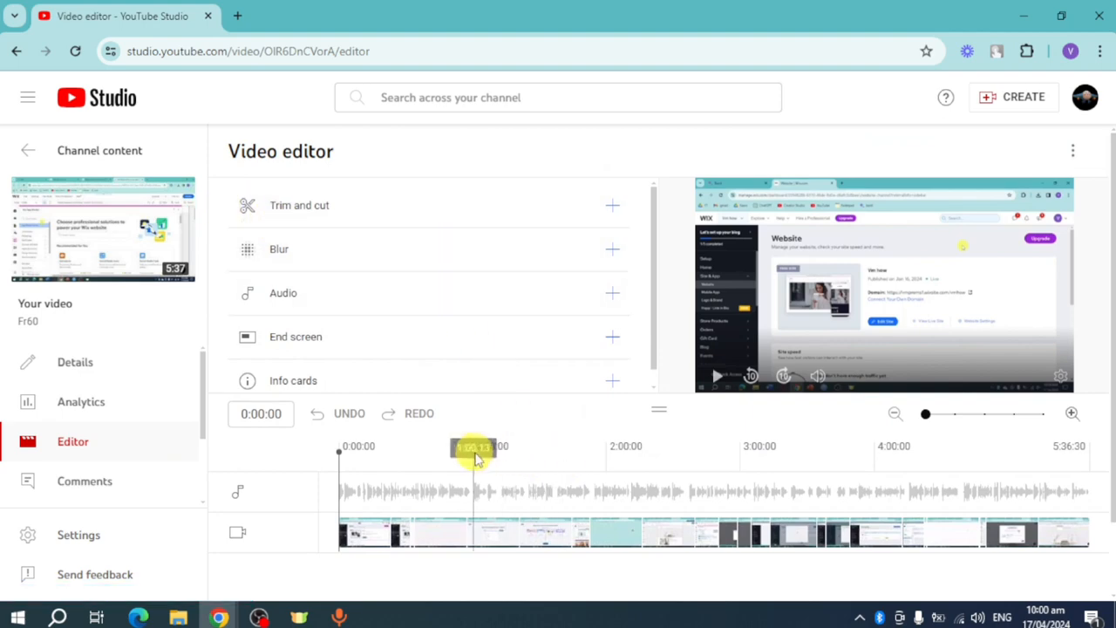
{"action": "left_click_drag", "start_coordinate": [475, 447], "coordinate": [487, 447]}
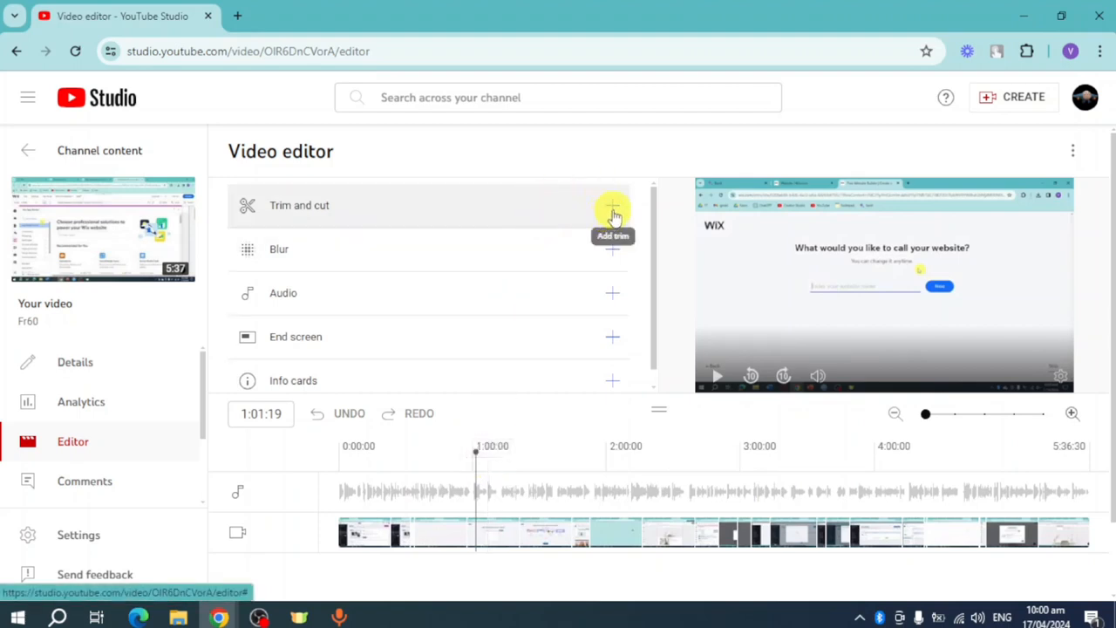
Add a cut from 1:01:19, extending its end to about 2:58:00, and confirm it.
{"action": "left_click", "coordinate": [612, 205]}
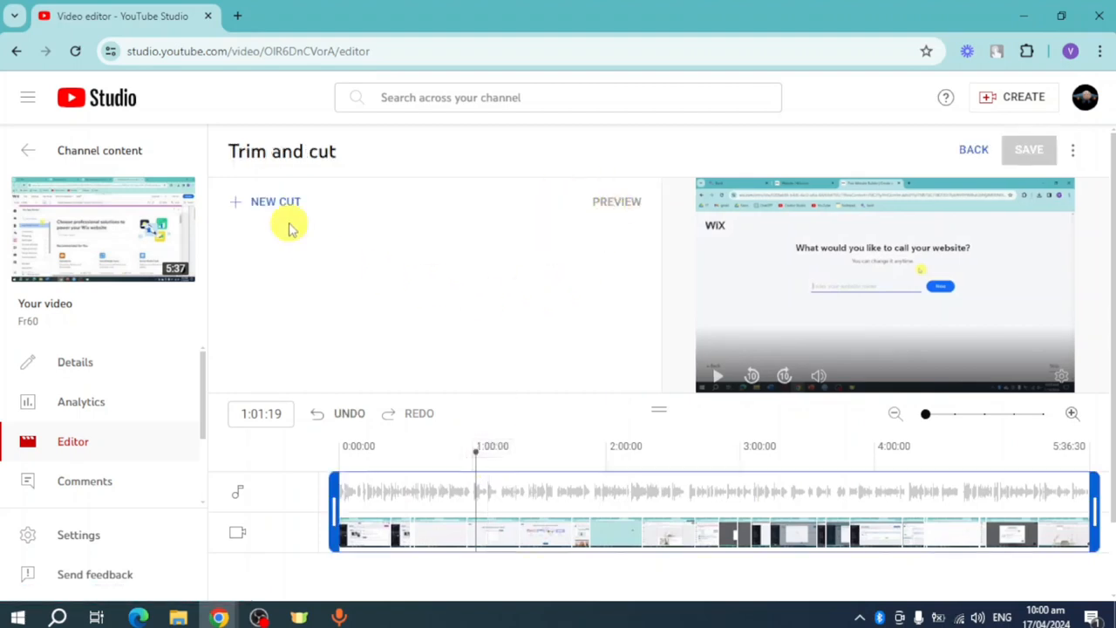
{"action": "left_click", "coordinate": [275, 201]}
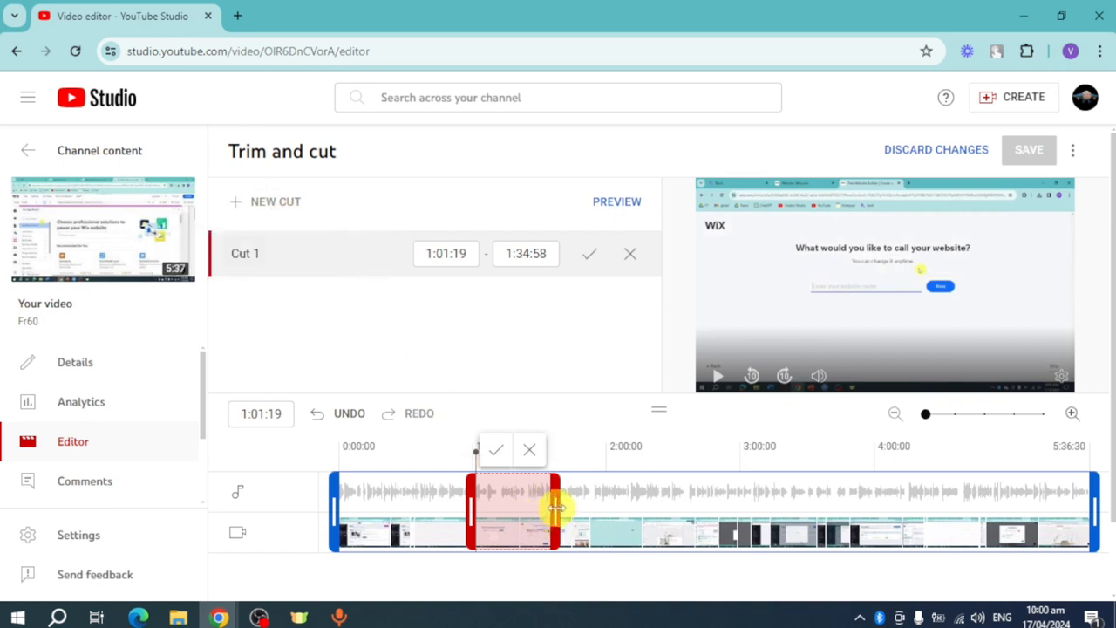
{"action": "left_click_drag", "start_coordinate": [558, 509], "coordinate": [591, 506]}
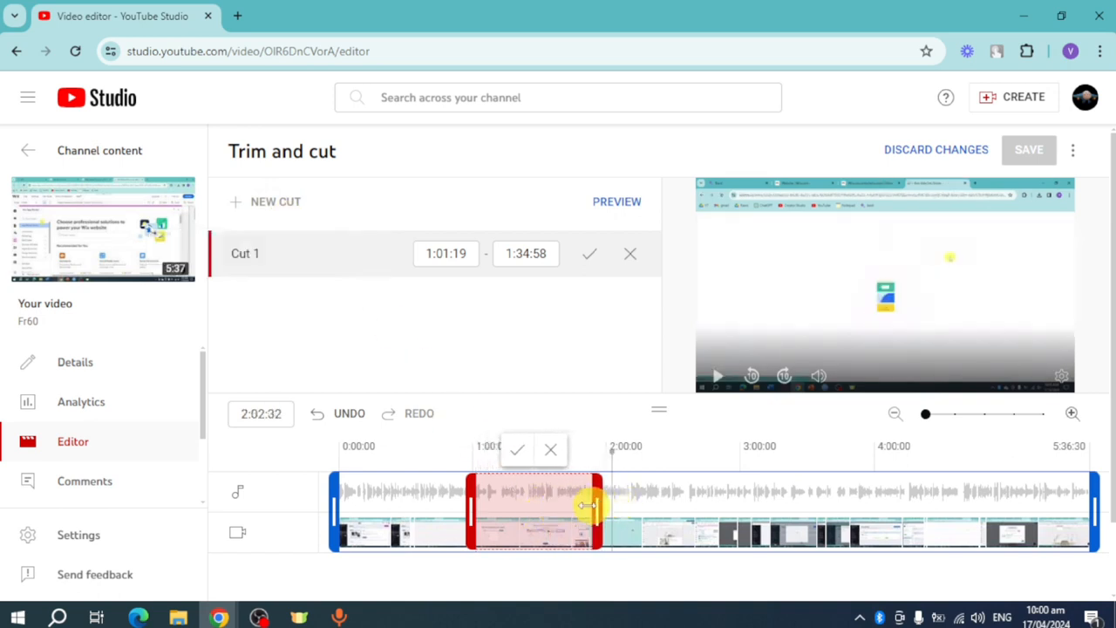
{"action": "left_click_drag", "start_coordinate": [588, 506], "coordinate": [505, 513]}
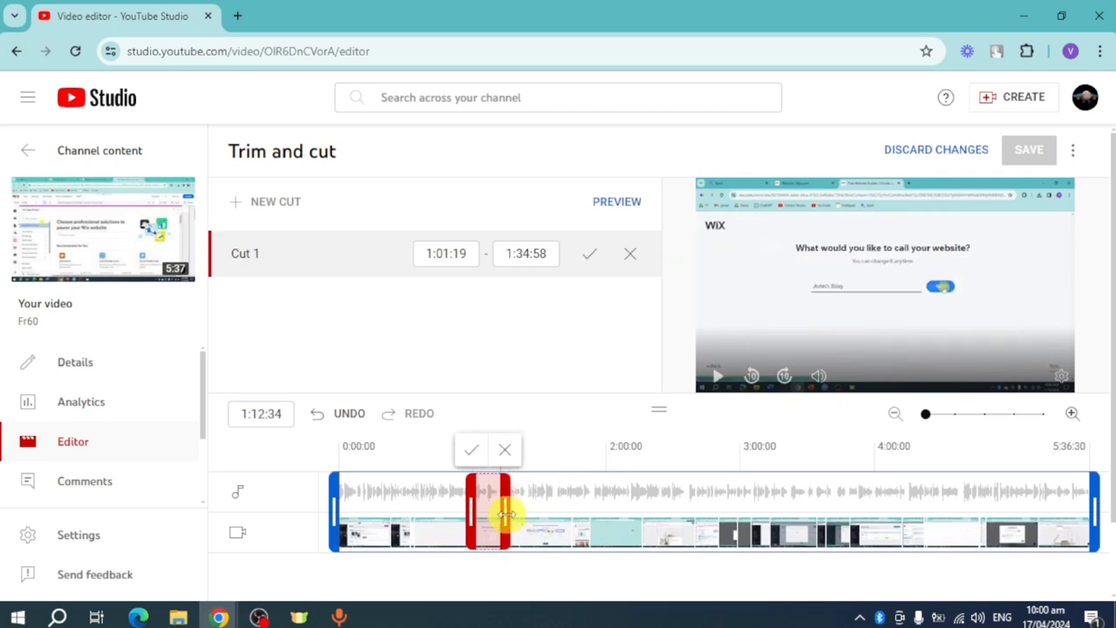
{"action": "left_click_drag", "start_coordinate": [487, 513], "coordinate": [495, 512]}
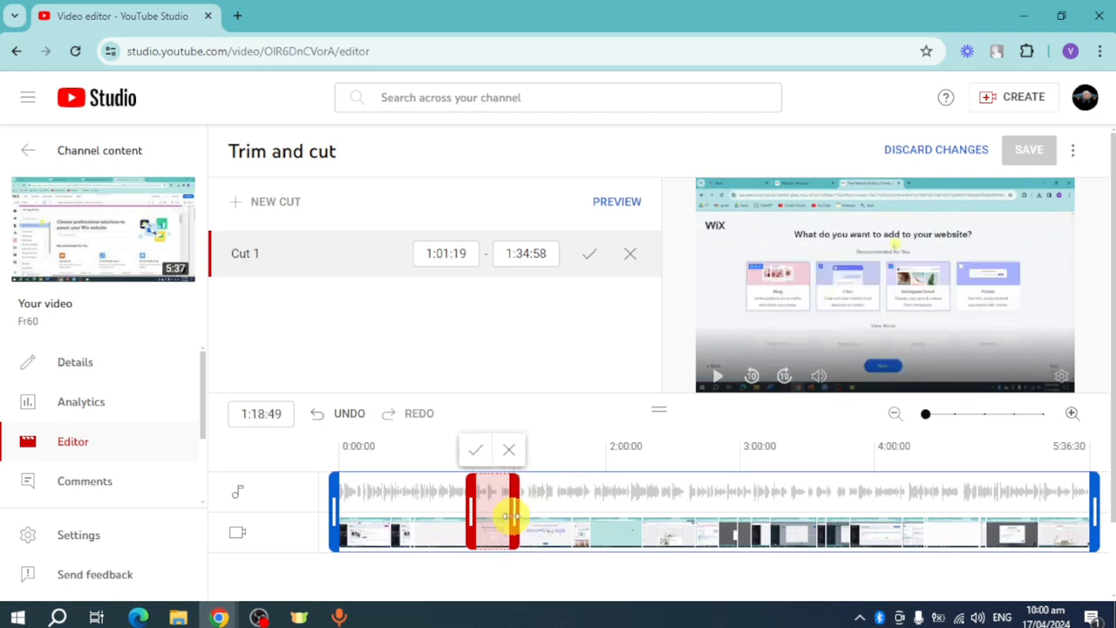
{"action": "left_click_drag", "start_coordinate": [514, 515], "coordinate": [671, 514]}
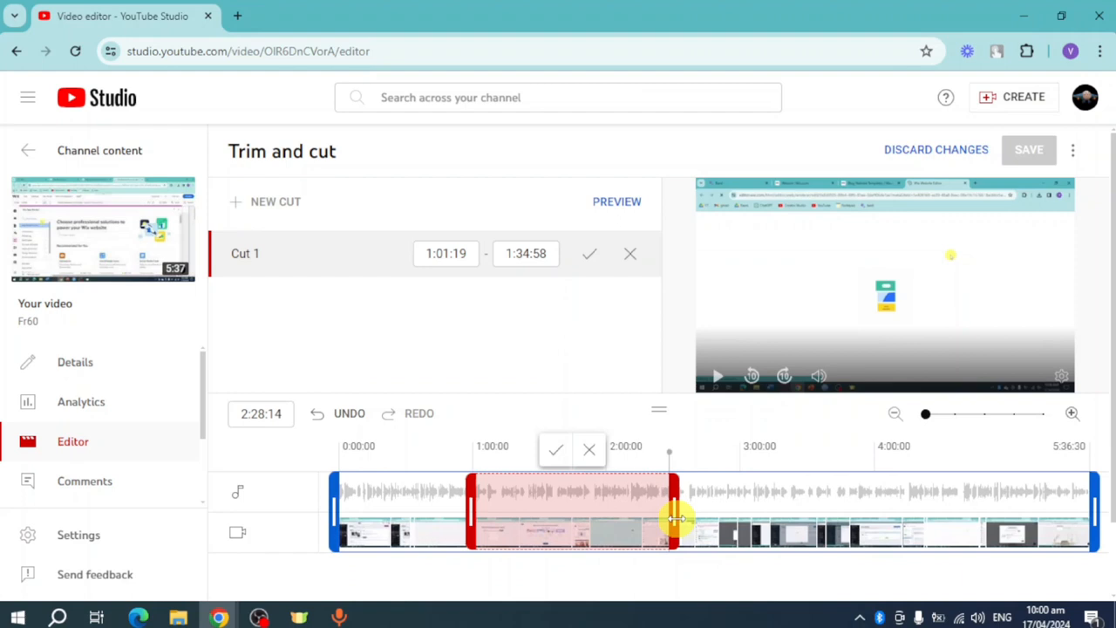
{"action": "left_click_drag", "start_coordinate": [669, 512], "coordinate": [732, 511]}
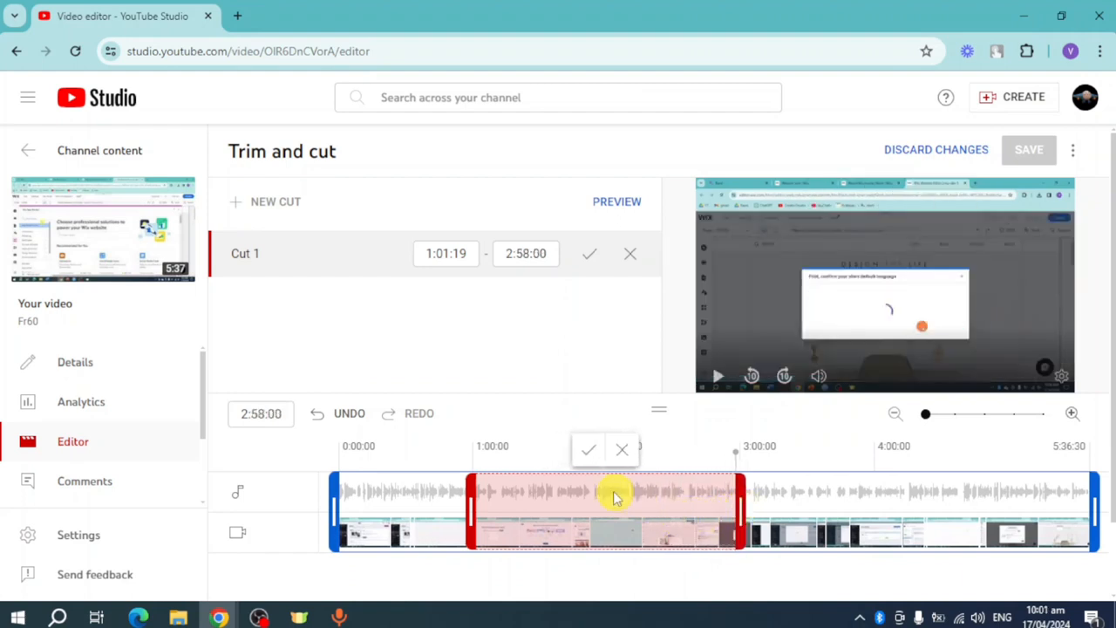
{"action": "left_click", "coordinate": [587, 449]}
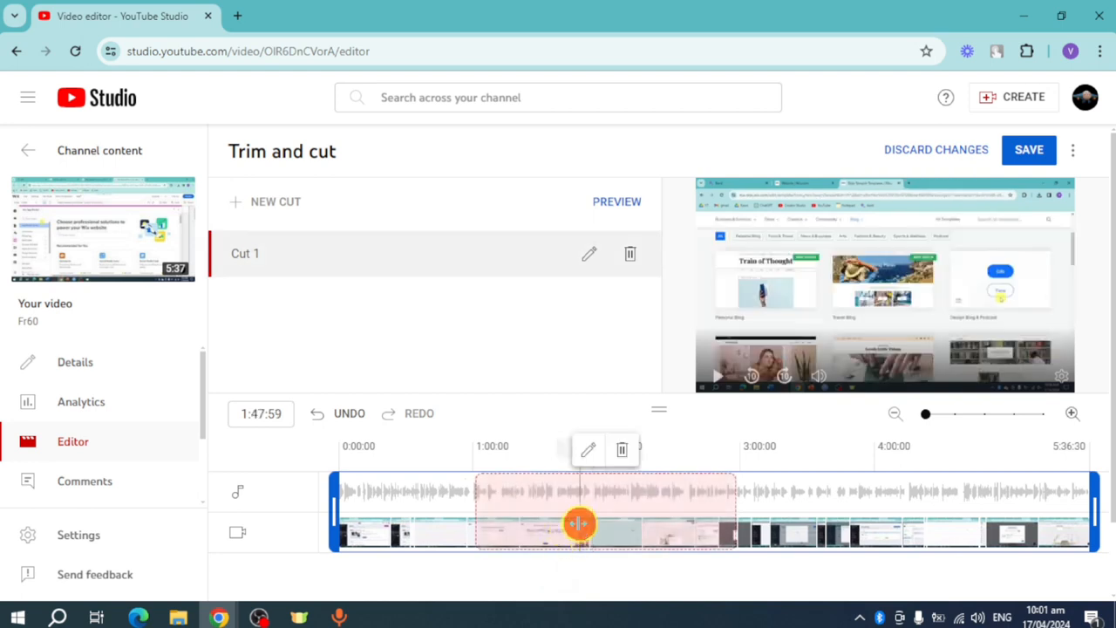
Move the playhead to about 1:19:19, then delete Cut 1 and confirm.
{"action": "left_click_drag", "start_coordinate": [580, 523], "coordinate": [514, 514]}
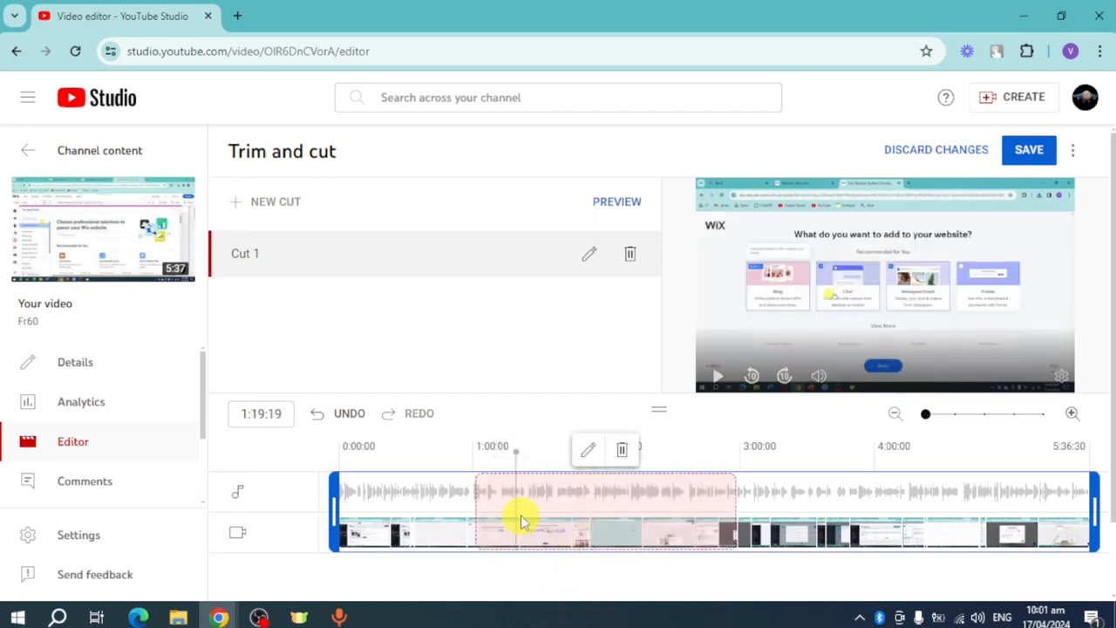
{"action": "mouse_move", "coordinate": [565, 542]}
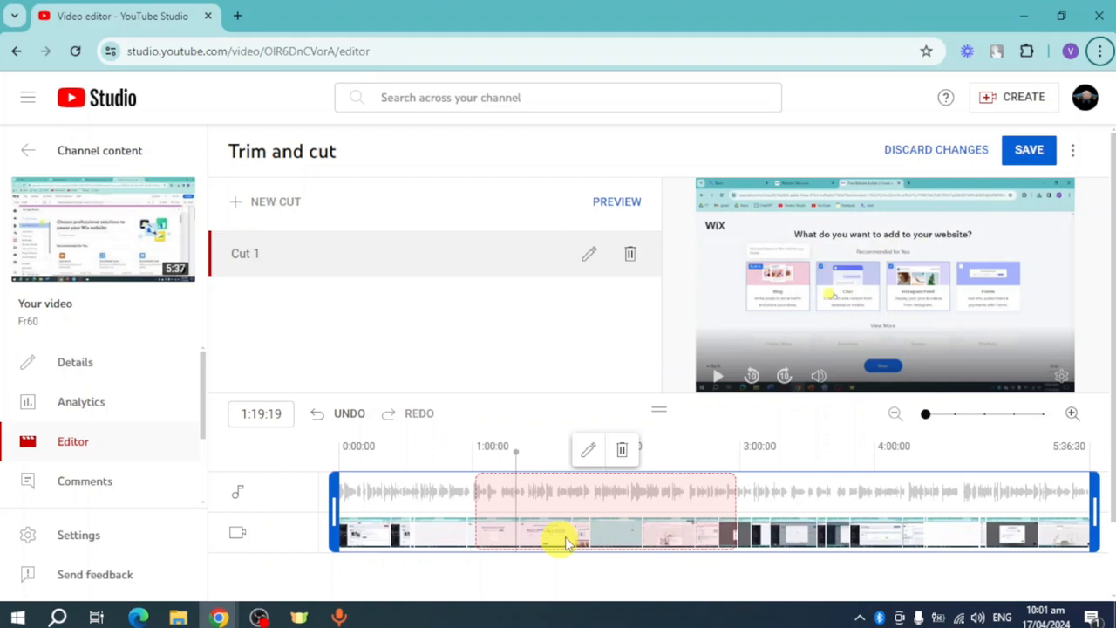
{"action": "mouse_move", "coordinate": [671, 531]}
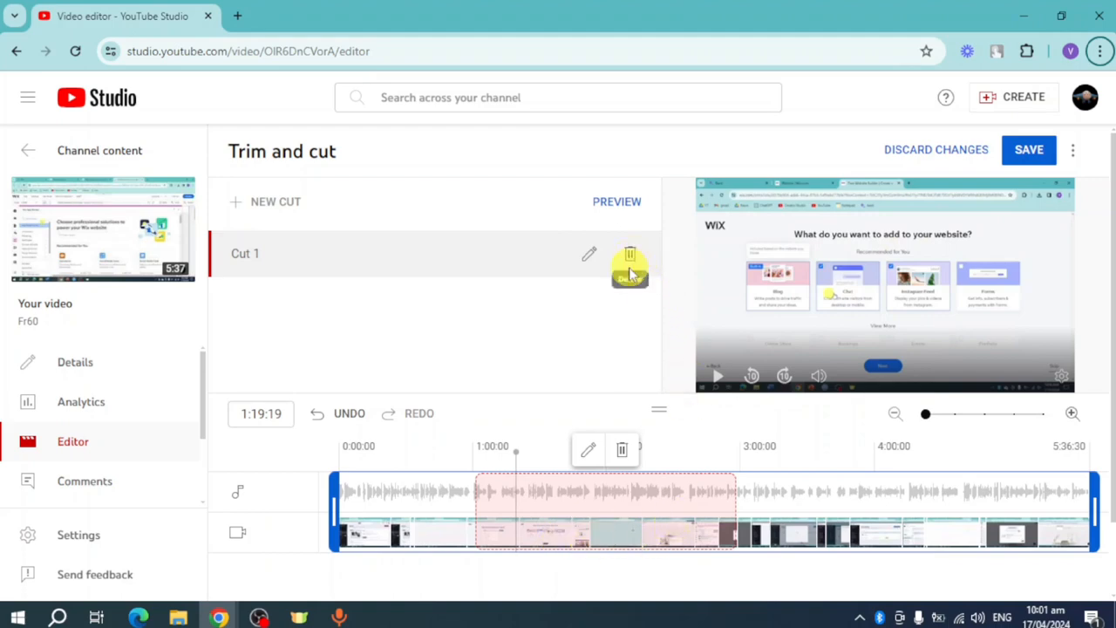
{"action": "left_click", "coordinate": [630, 253]}
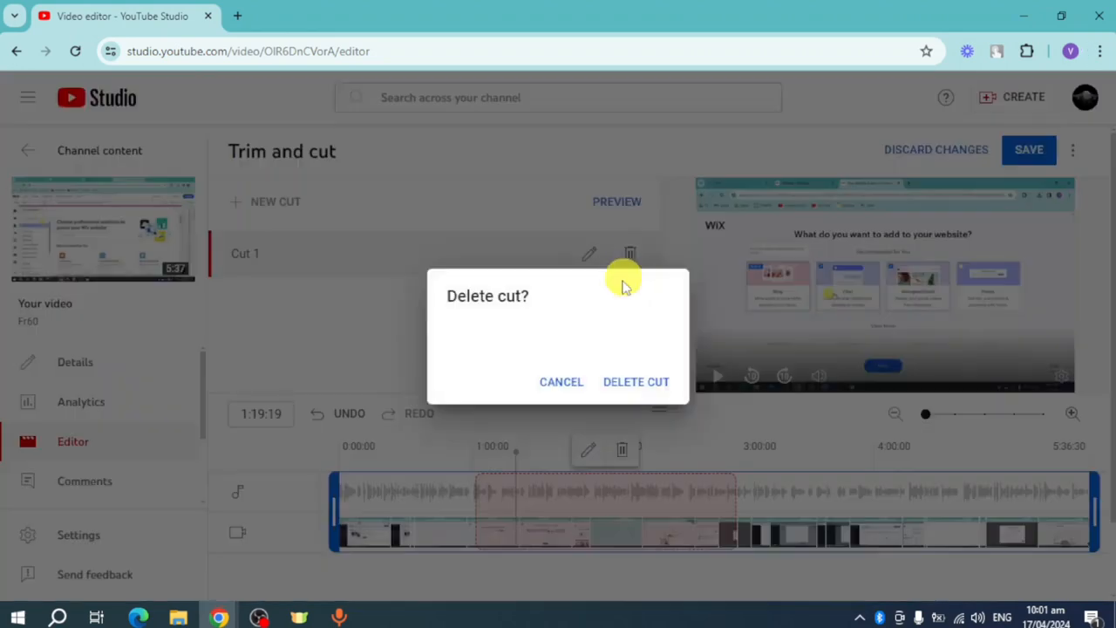
{"action": "left_click", "coordinate": [635, 381]}
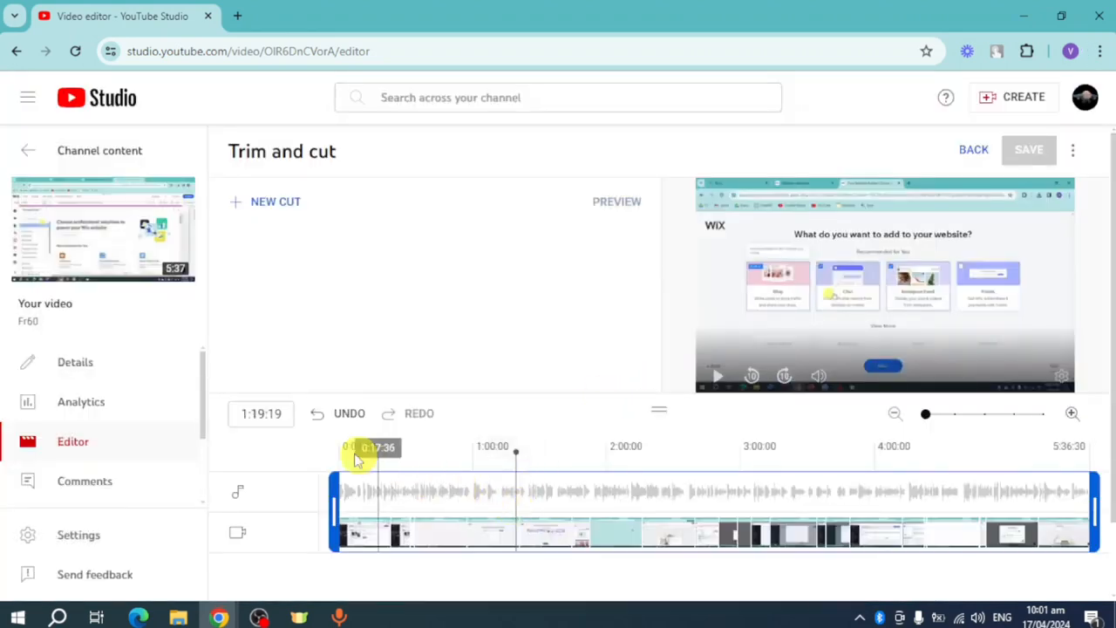
Move the playhead to about one minute and start a new cut there.
{"action": "left_click_drag", "start_coordinate": [362, 447], "coordinate": [477, 447]}
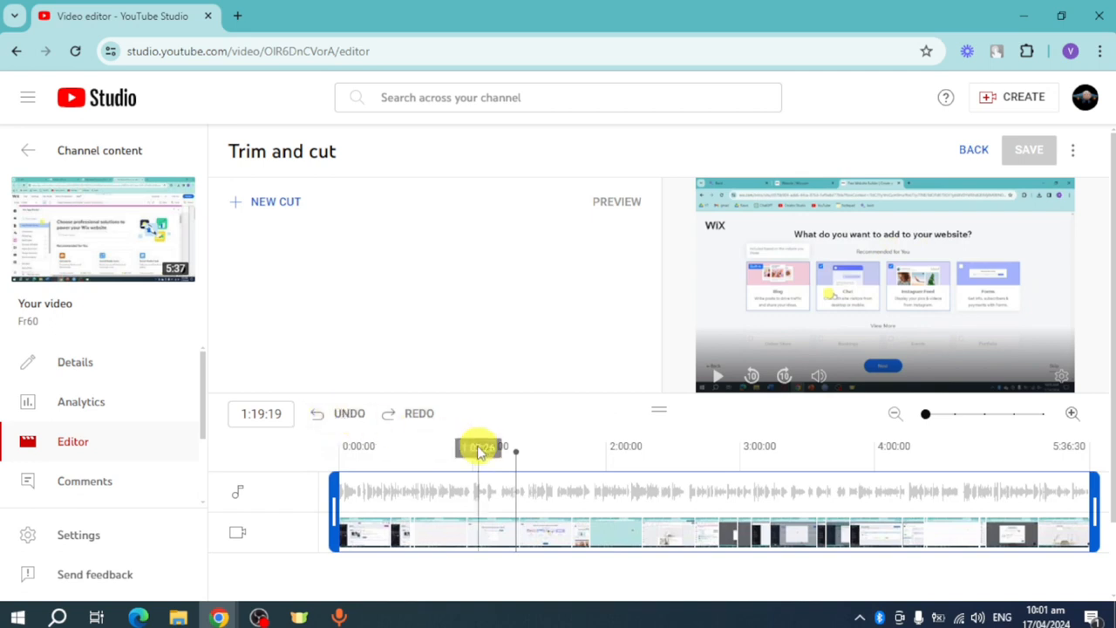
{"action": "left_click", "coordinate": [275, 202]}
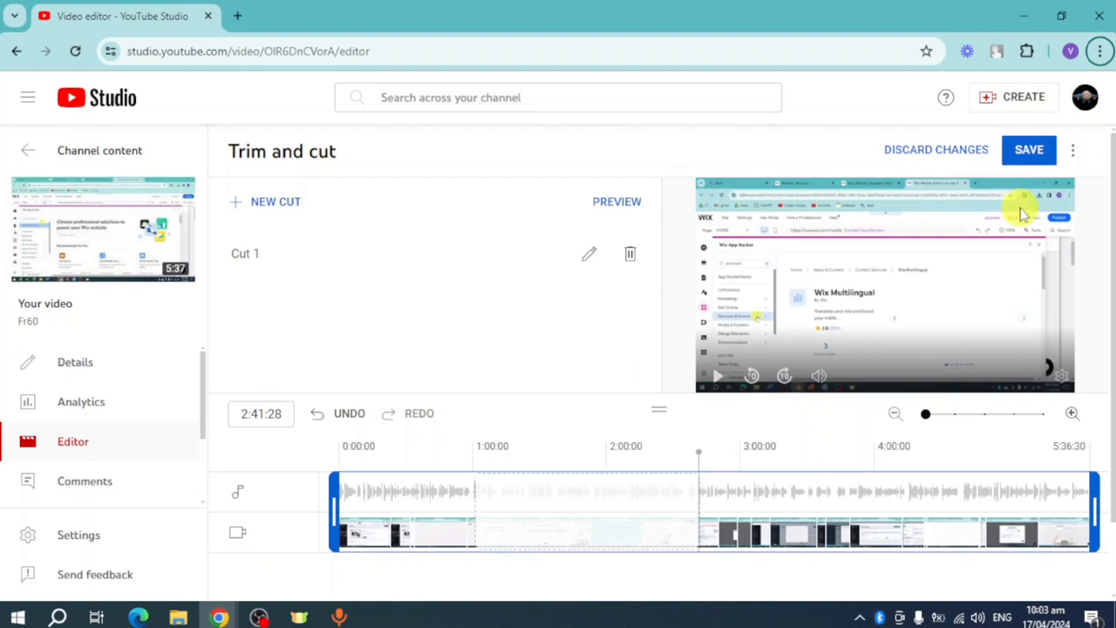
{"action": "mouse_move", "coordinate": [1025, 214]}
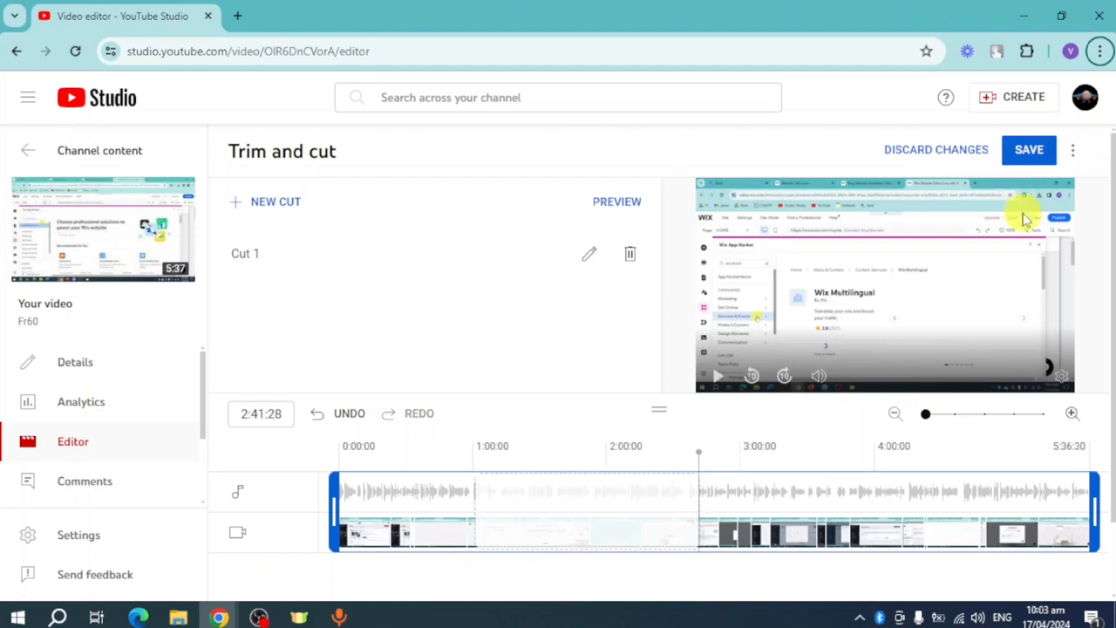